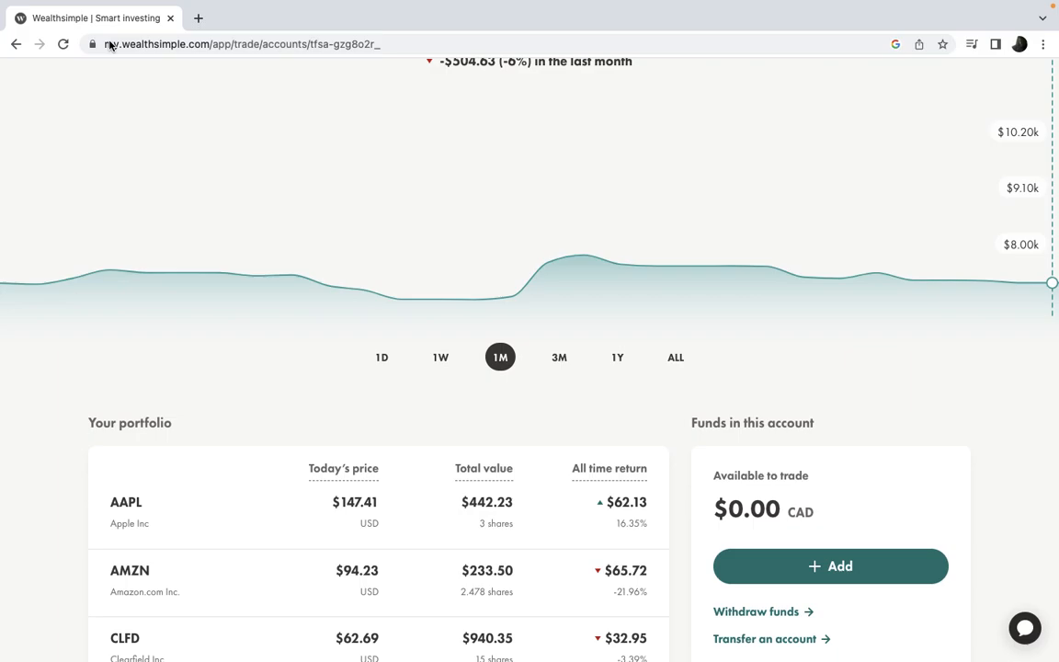
pyautogui.moveTo(807, 360)
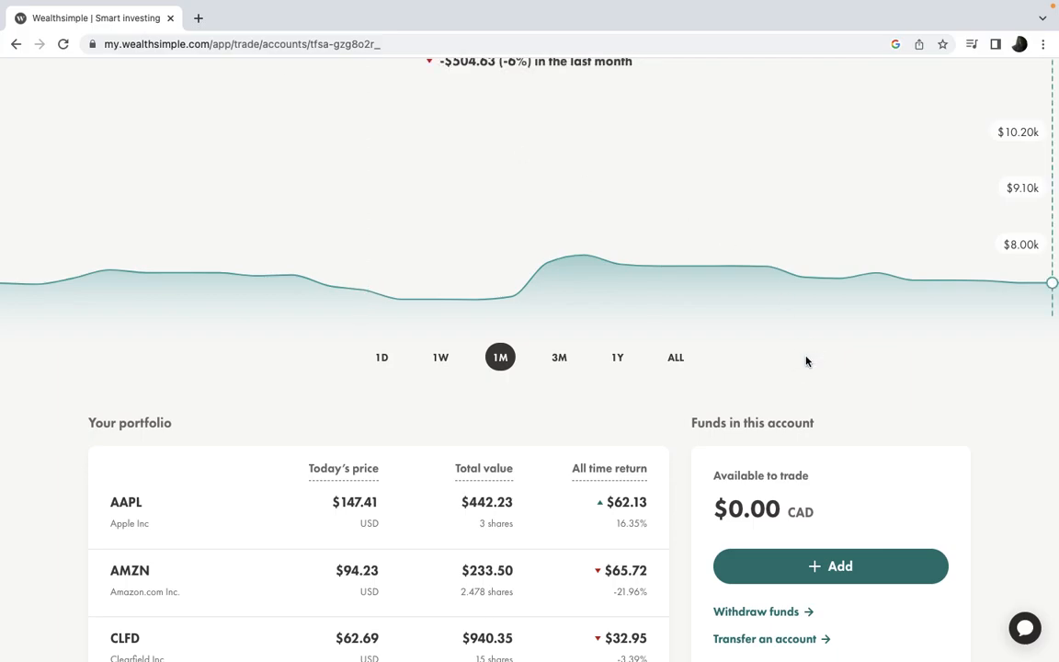
# Scroll the TFSA account page down to the 'Your portfolio' holdings table
pyautogui.scroll(-3)
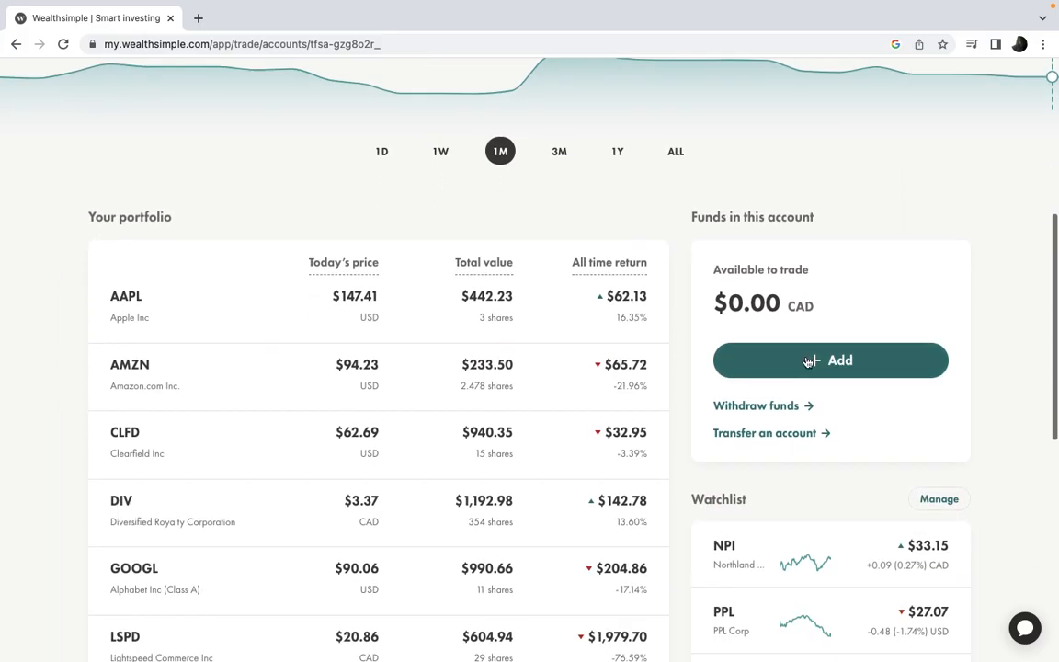
pyautogui.scroll(-3)
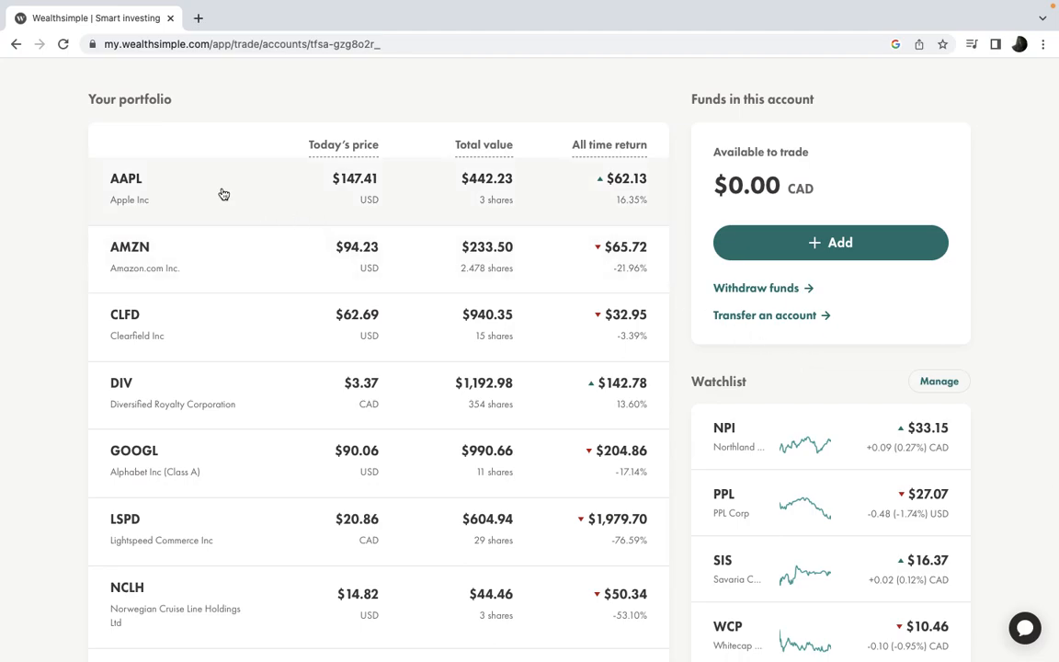
pyautogui.moveTo(202, 375)
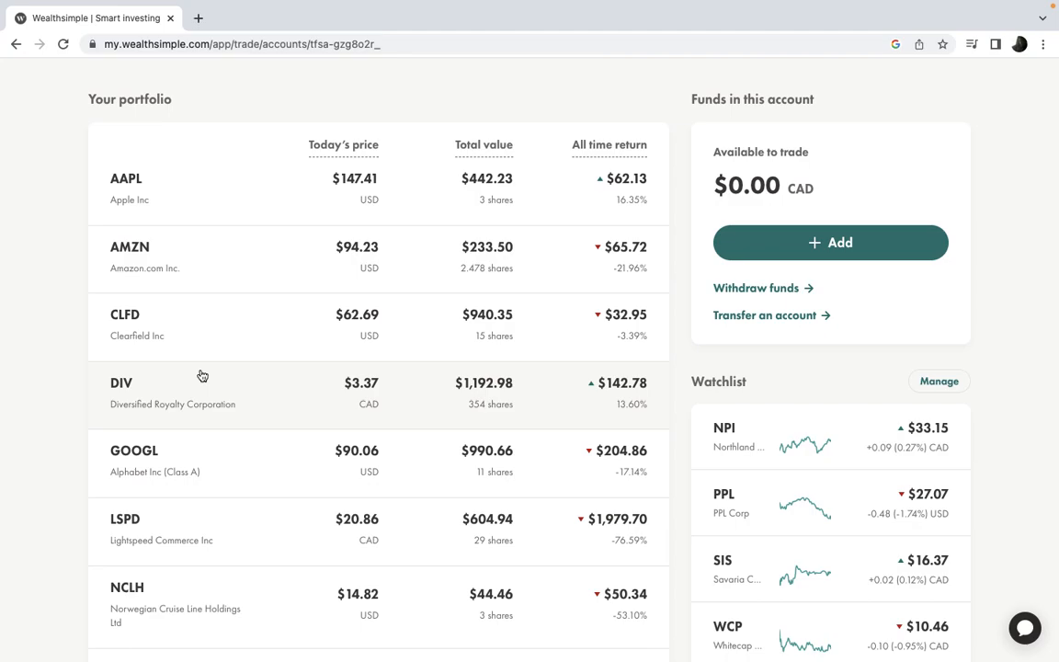
pyautogui.moveTo(162, 334)
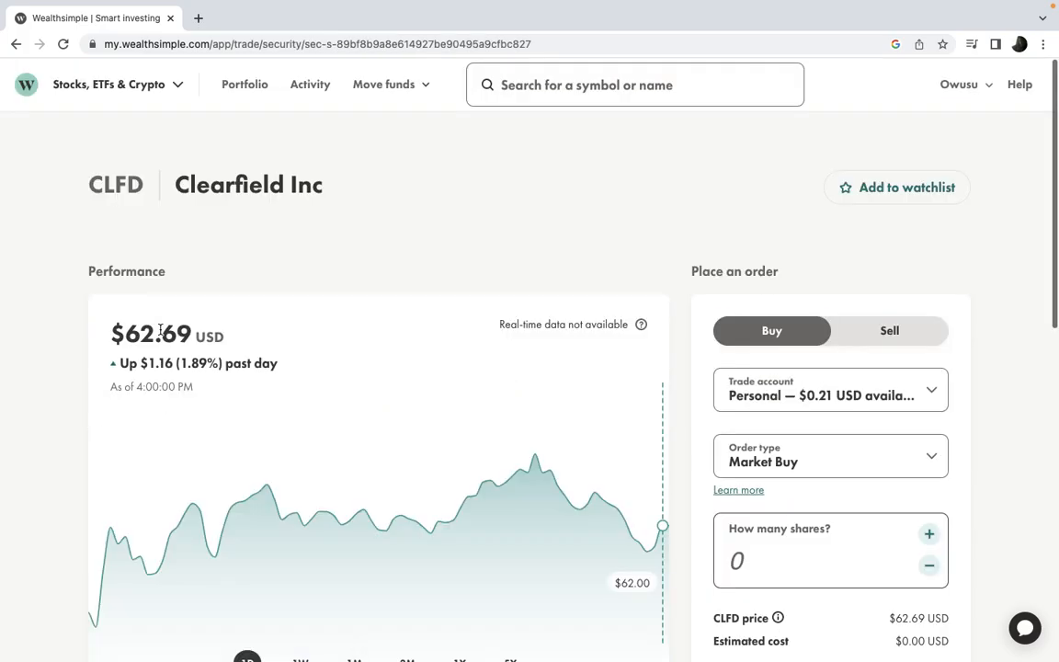
pyautogui.moveTo(489, 309)
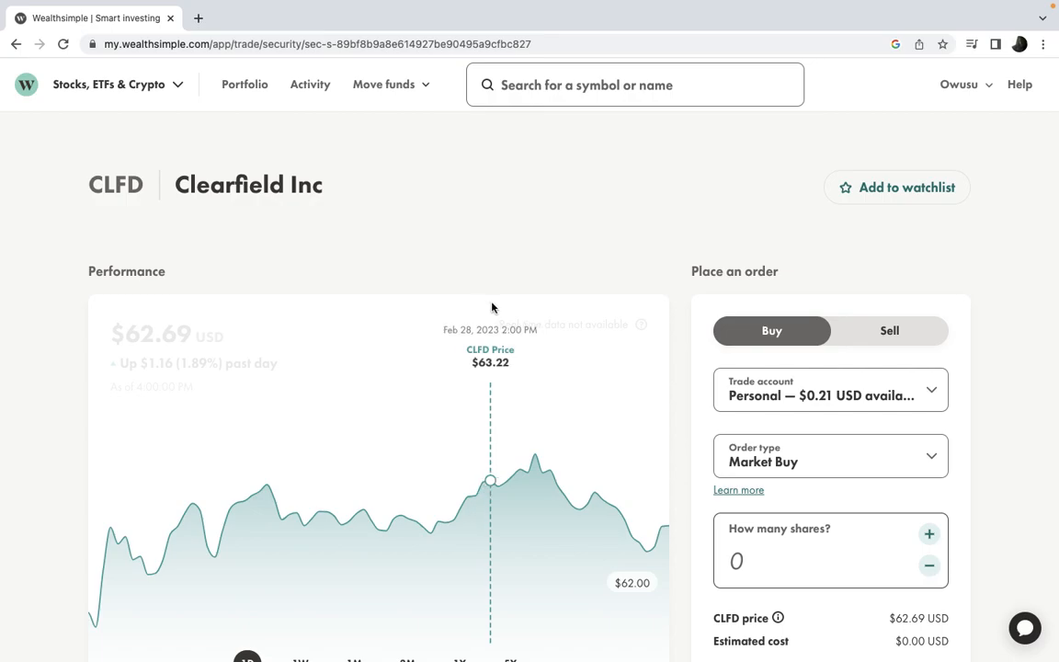
pyautogui.moveTo(684, 219)
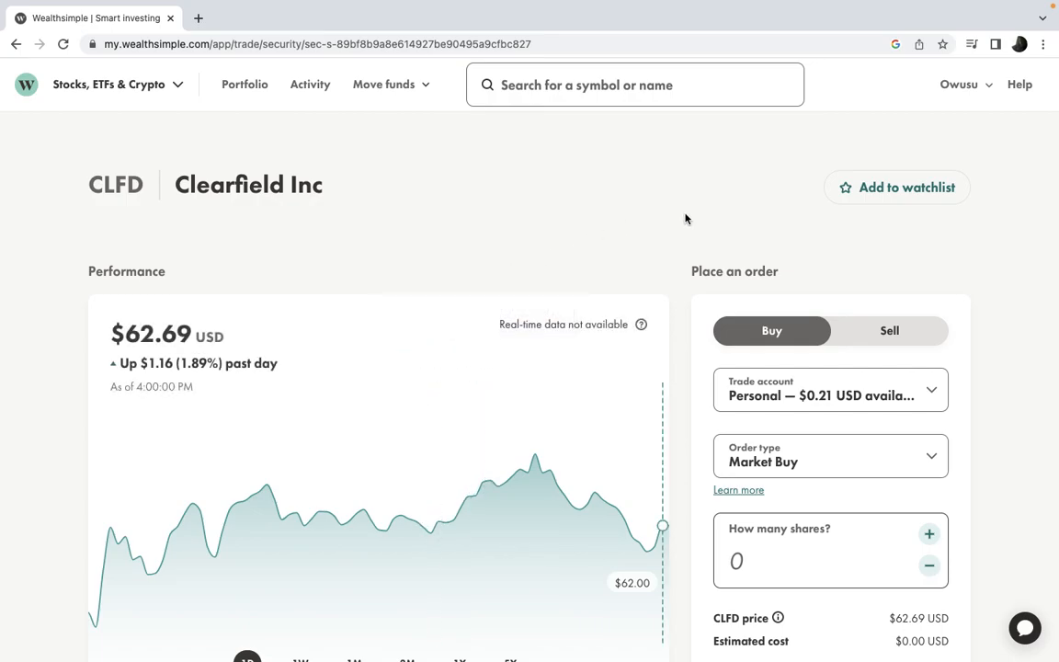
pyautogui.moveTo(547, 224)
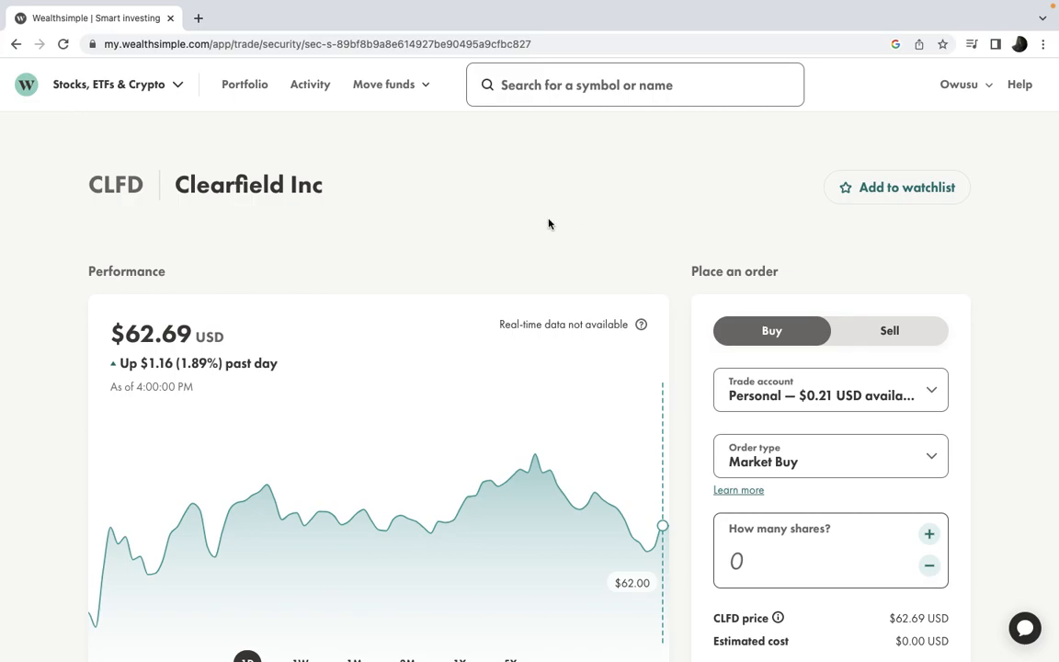
pyautogui.moveTo(515, 292)
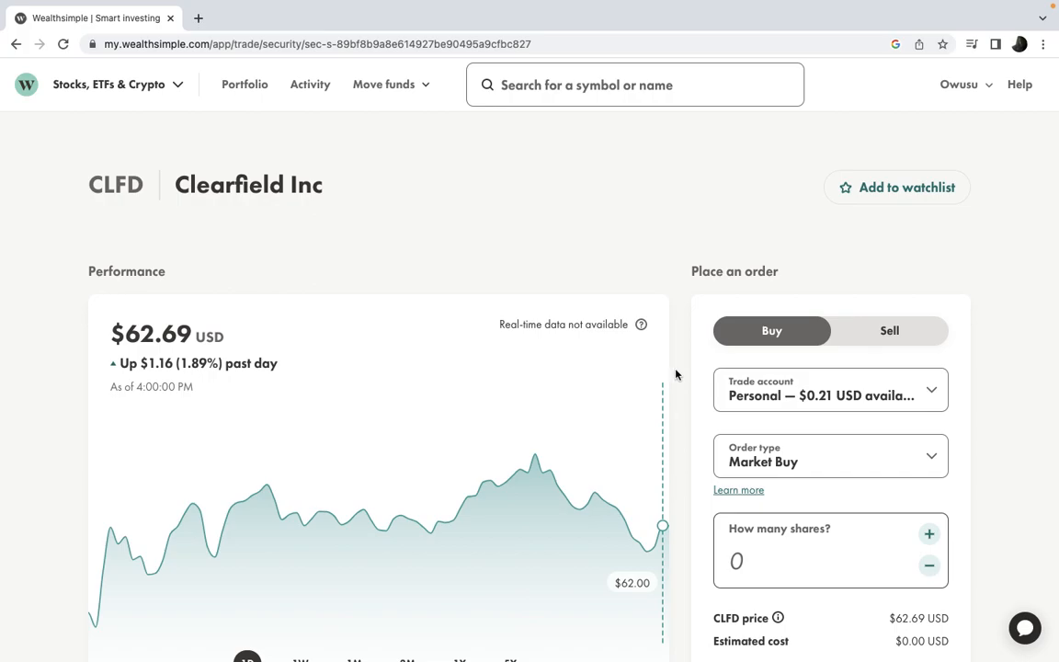
pyautogui.moveTo(616, 228)
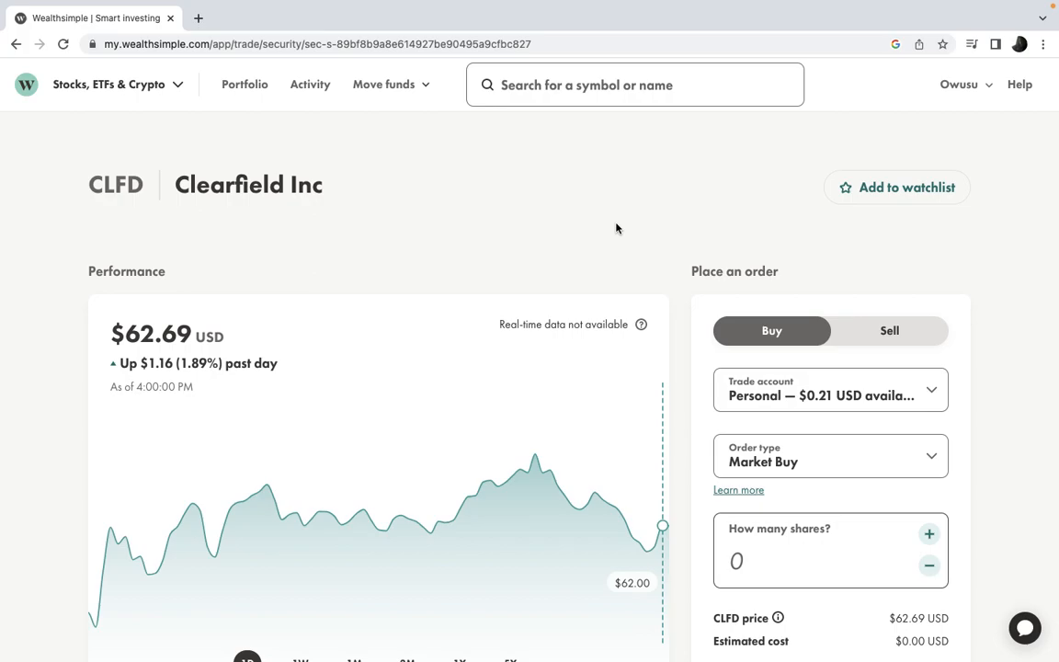
# Scroll the CLFD page to the TFSA holding of 15 shares worth $940.35 and market details
pyautogui.scroll(-3)
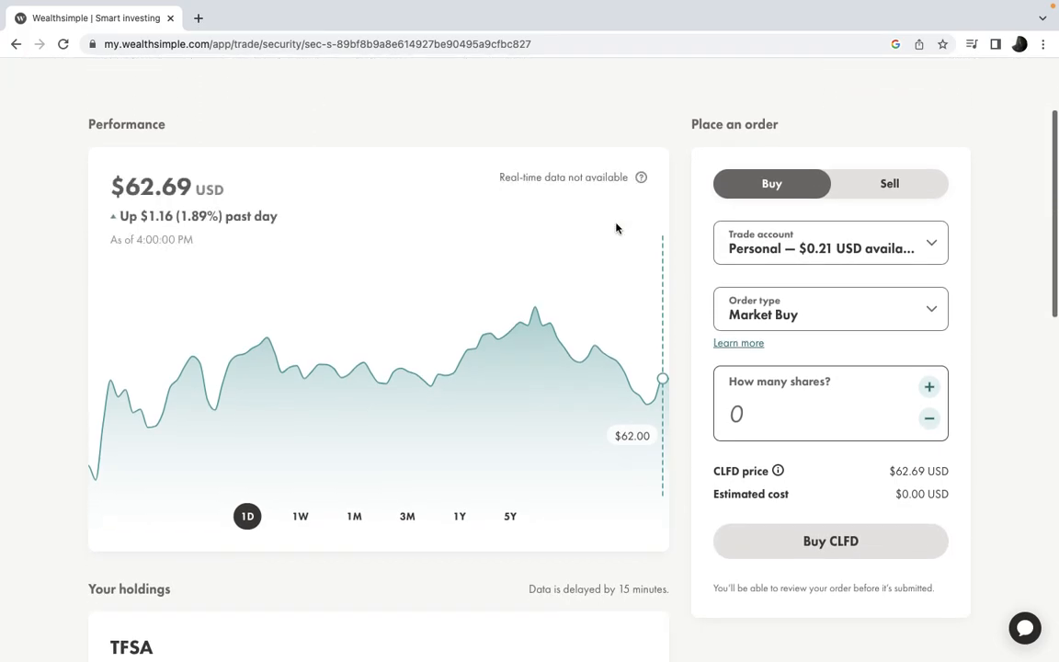
pyautogui.scroll(-3)
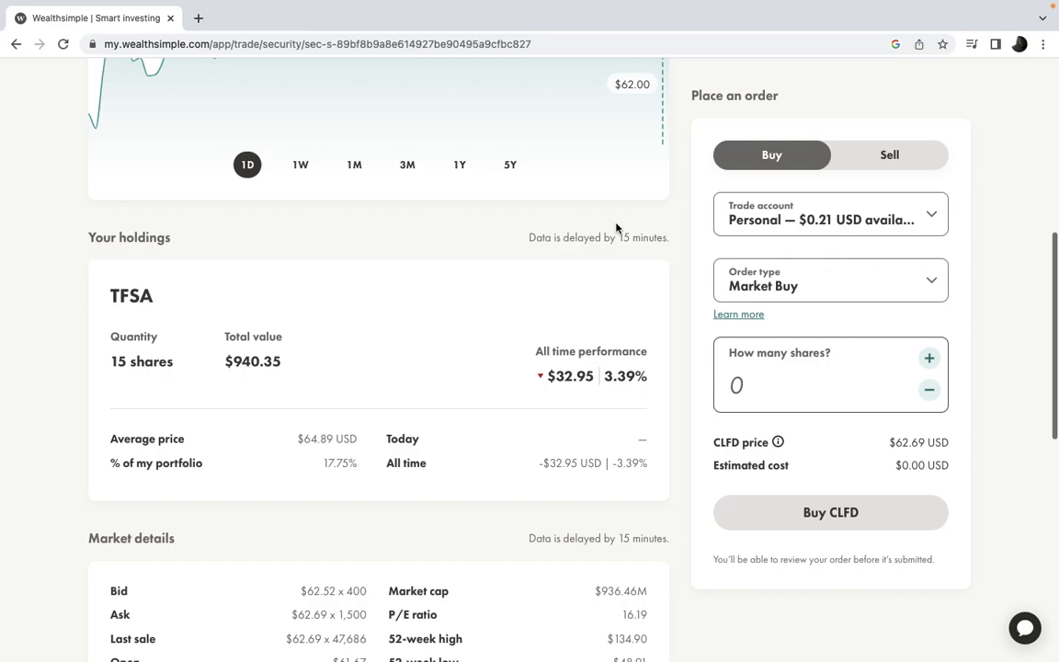
pyautogui.scroll(-3)
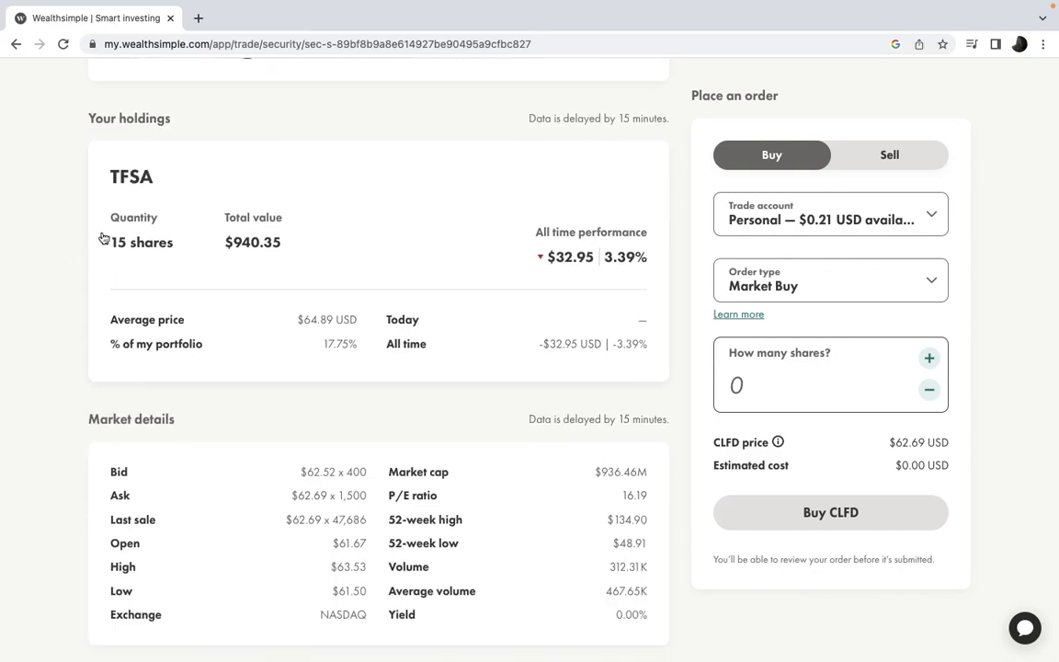
pyautogui.moveTo(74, 254)
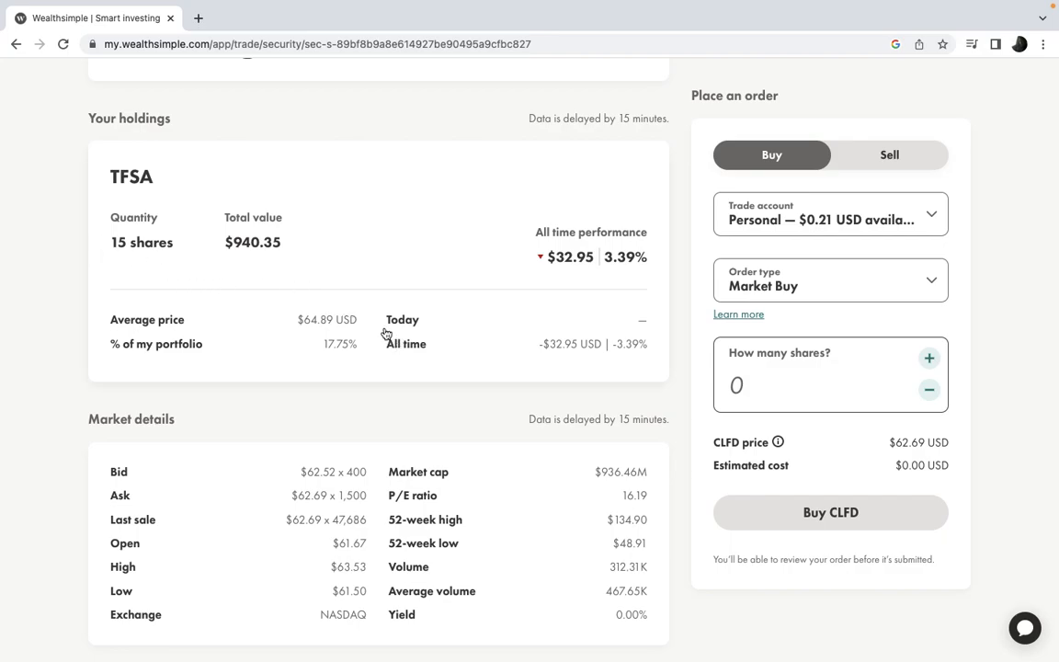
pyautogui.moveTo(305, 338)
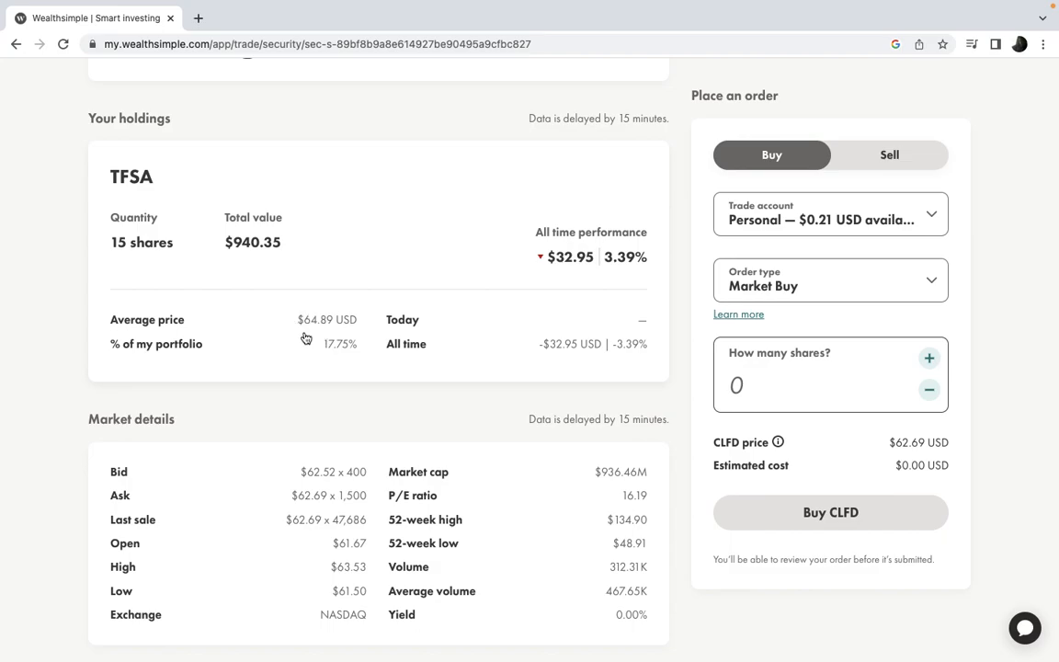
pyautogui.moveTo(330, 349)
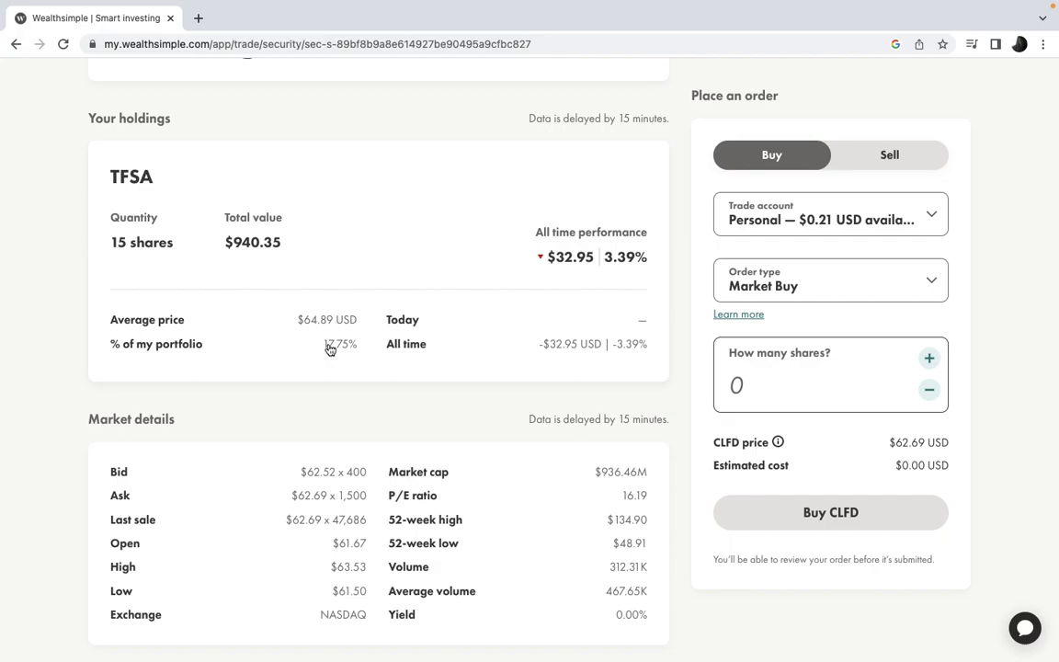
pyautogui.moveTo(335, 264)
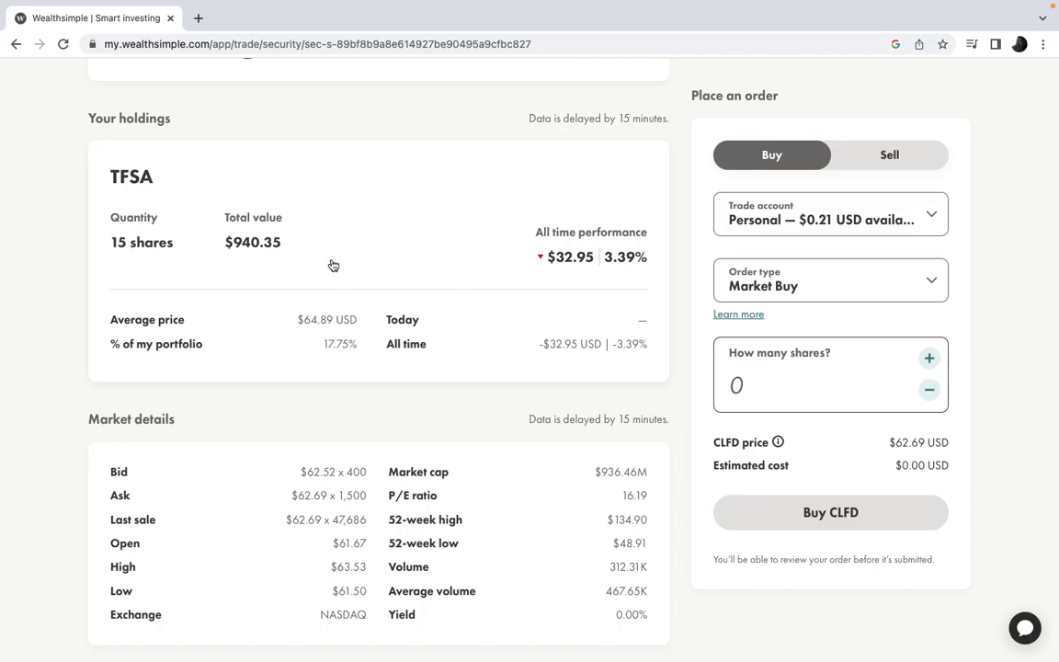
pyautogui.moveTo(128, 239)
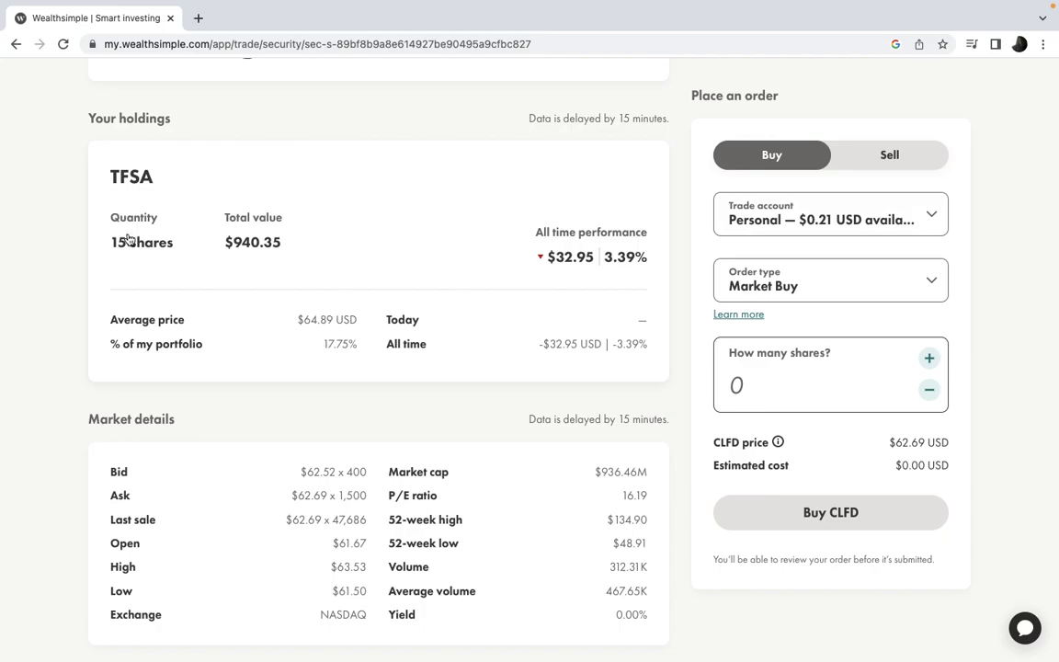
pyautogui.moveTo(177, 261)
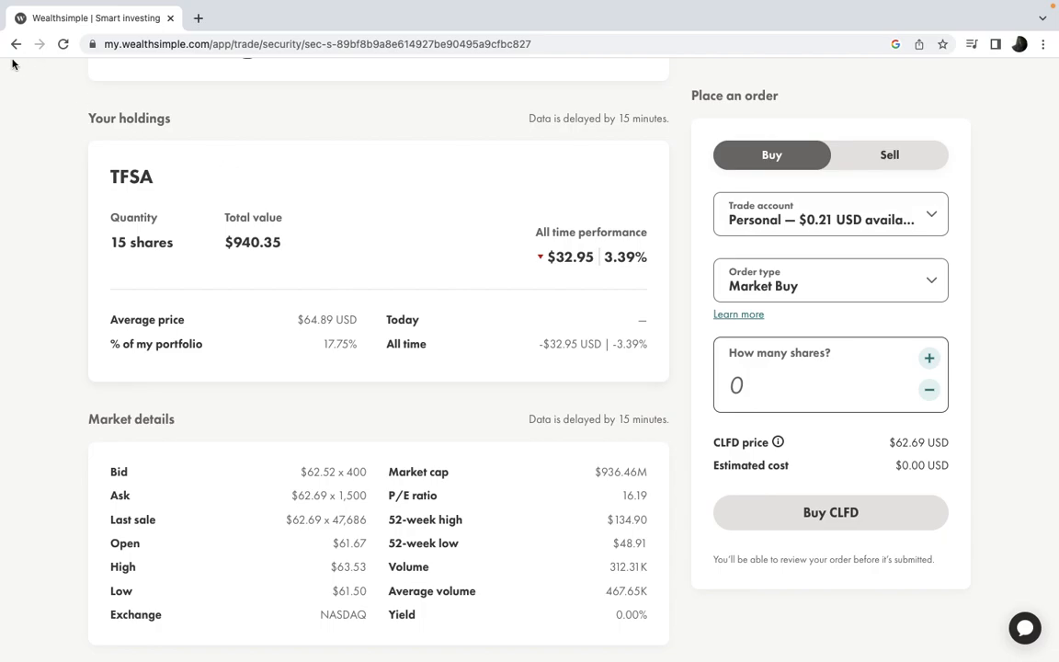
pyautogui.moveTo(17, 44)
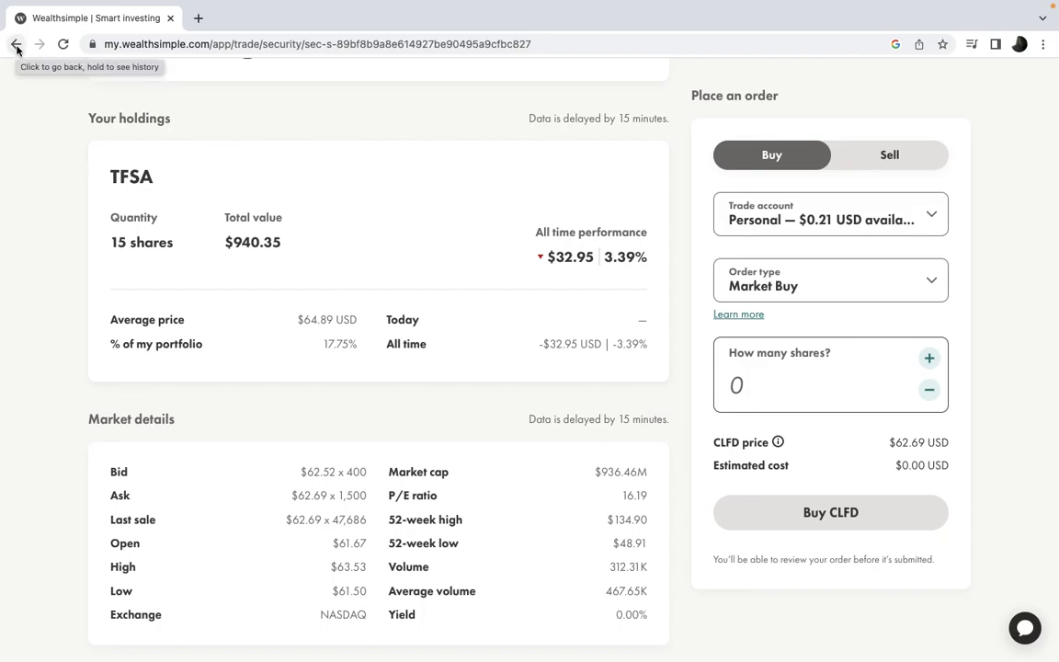
# Return to the TFSA holdings list and scroll back to the top toward the DIV row
pyautogui.click(17, 44)
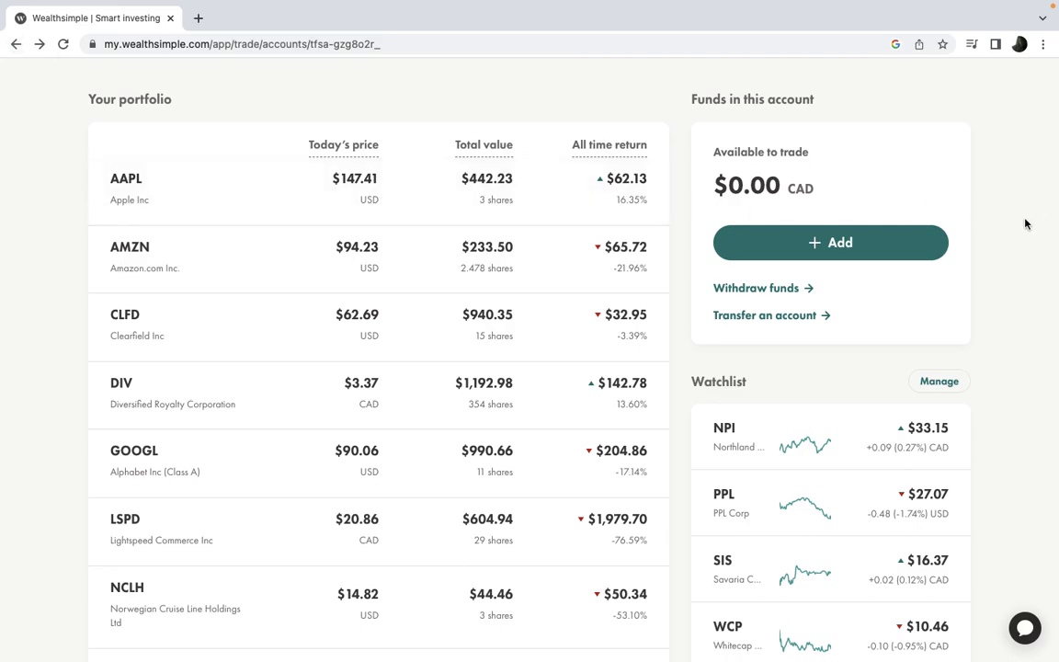
pyautogui.scroll(-3)
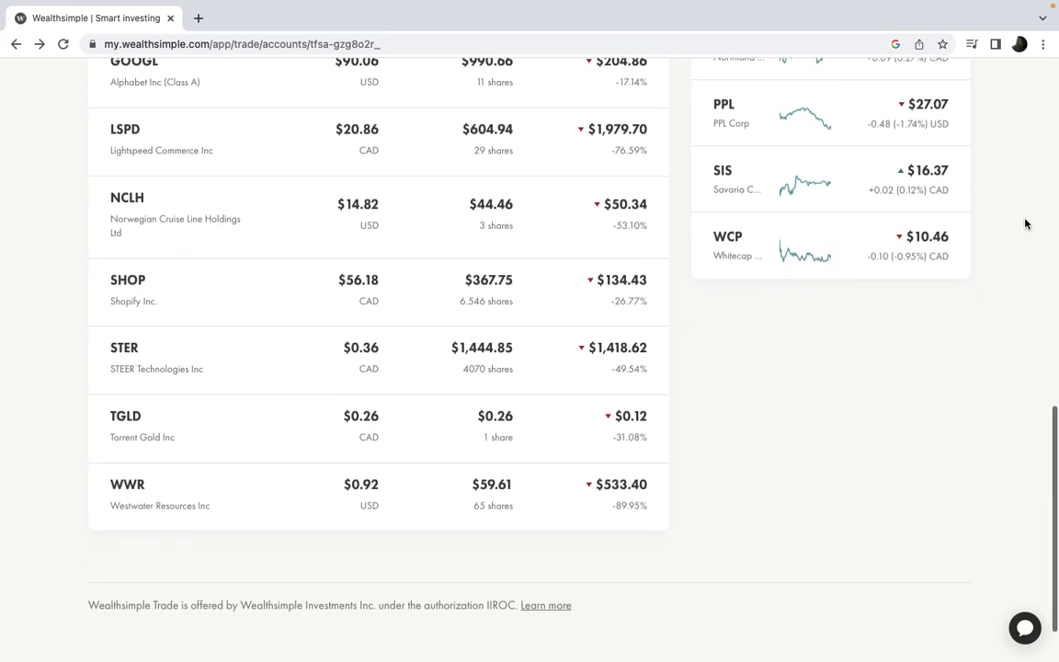
pyautogui.scroll(3)
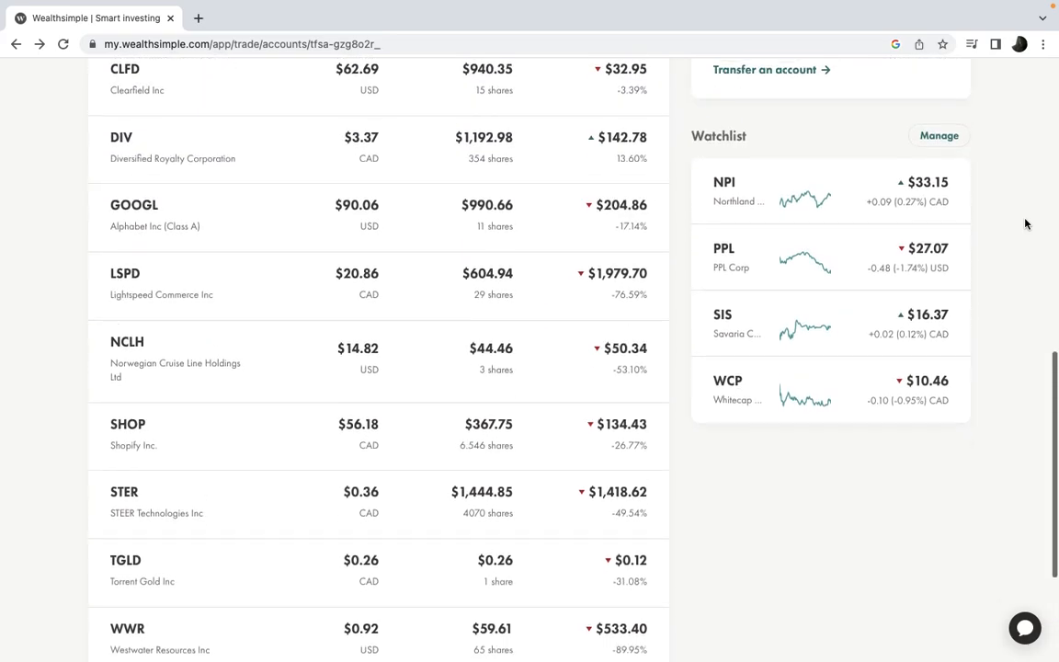
pyautogui.scroll(3)
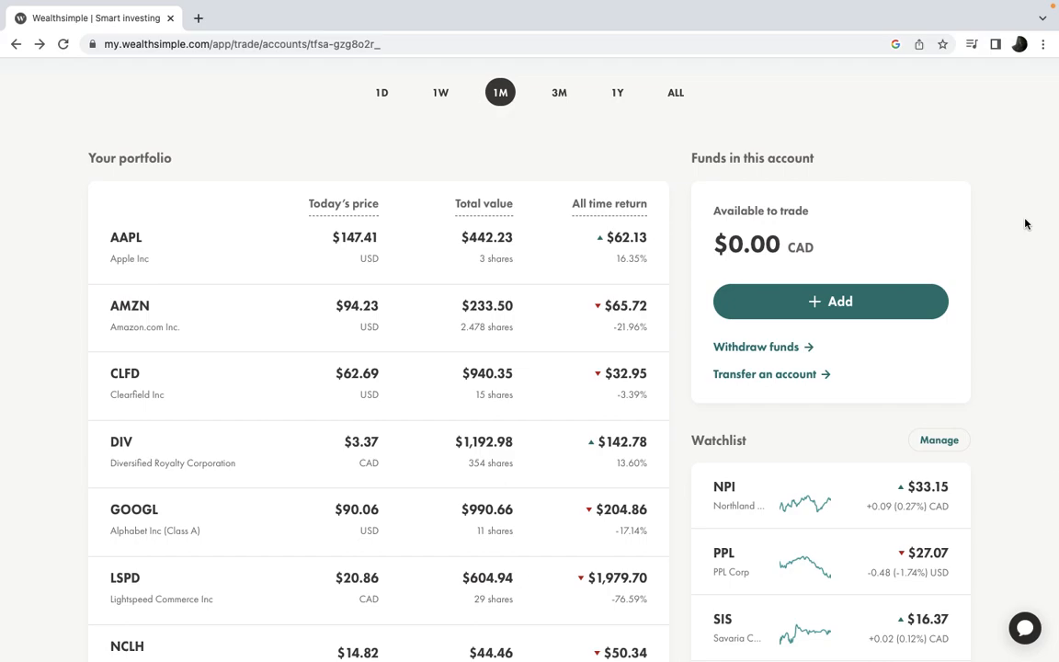
pyautogui.moveTo(265, 246)
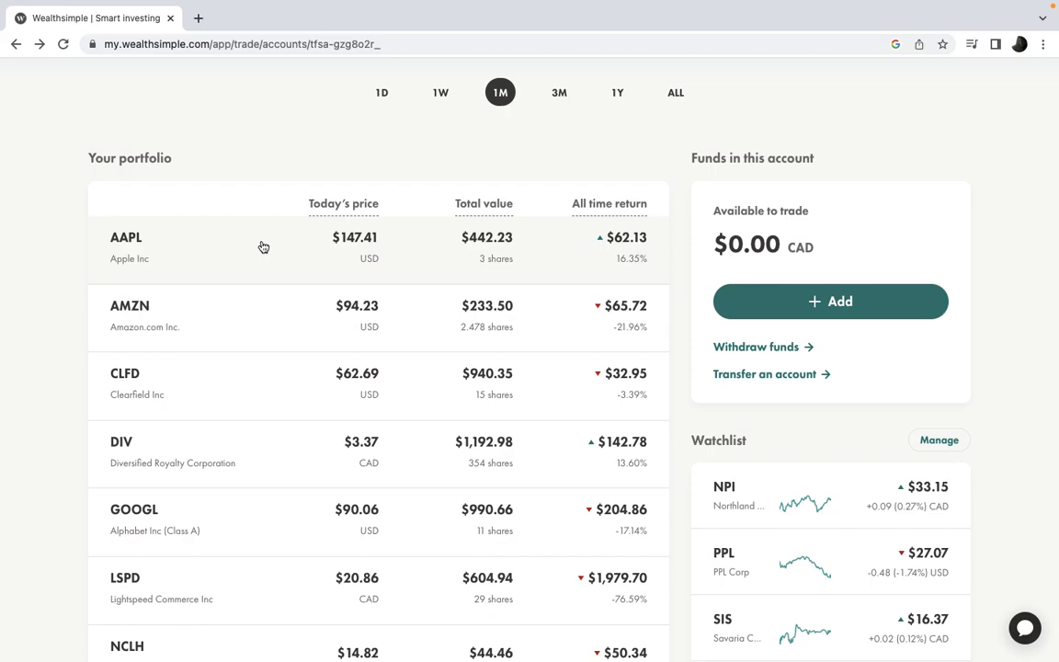
pyautogui.moveTo(169, 327)
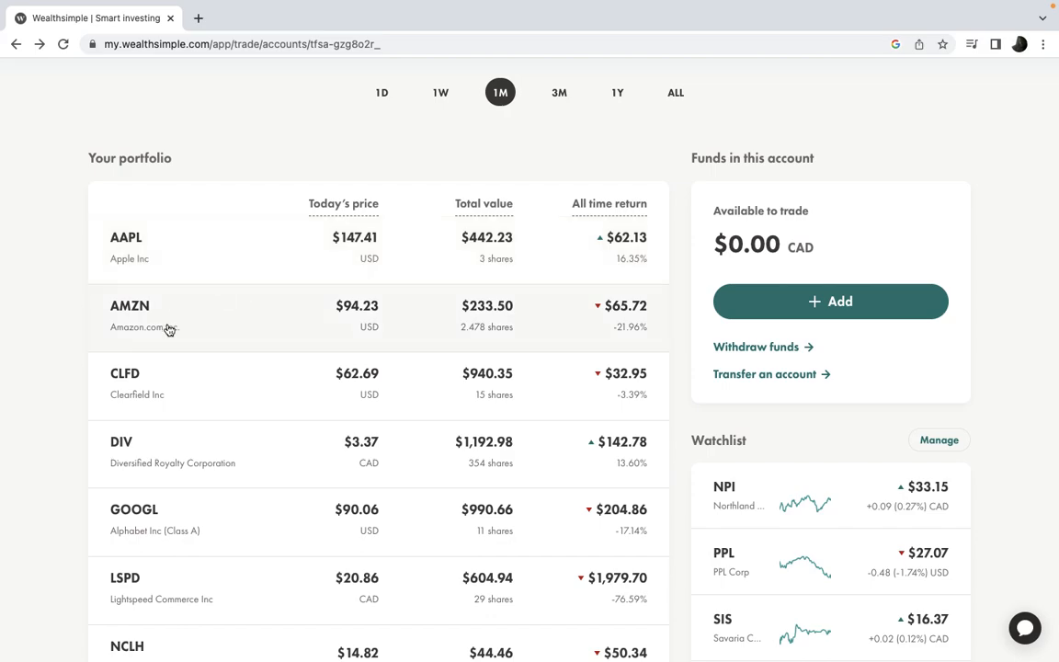
pyautogui.moveTo(191, 463)
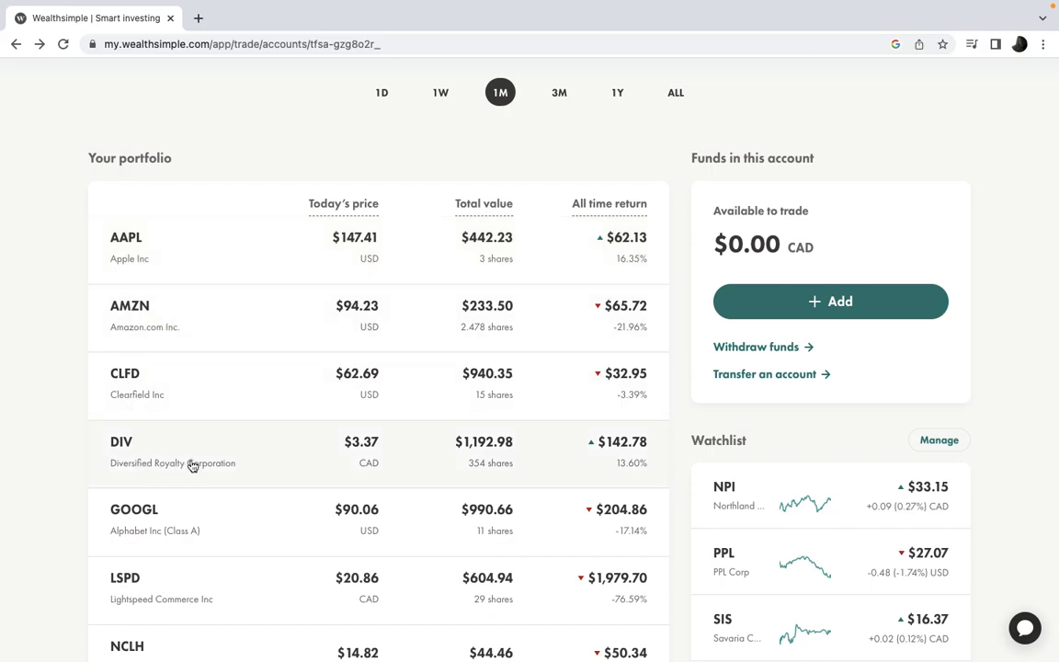
pyautogui.moveTo(228, 467)
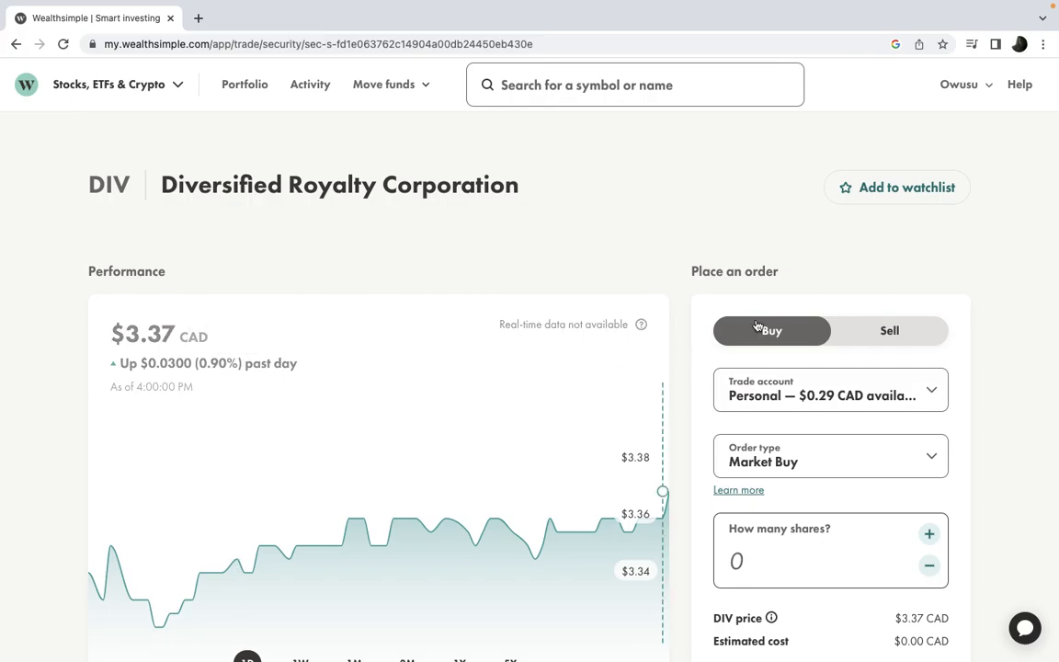
pyautogui.moveTo(787, 188)
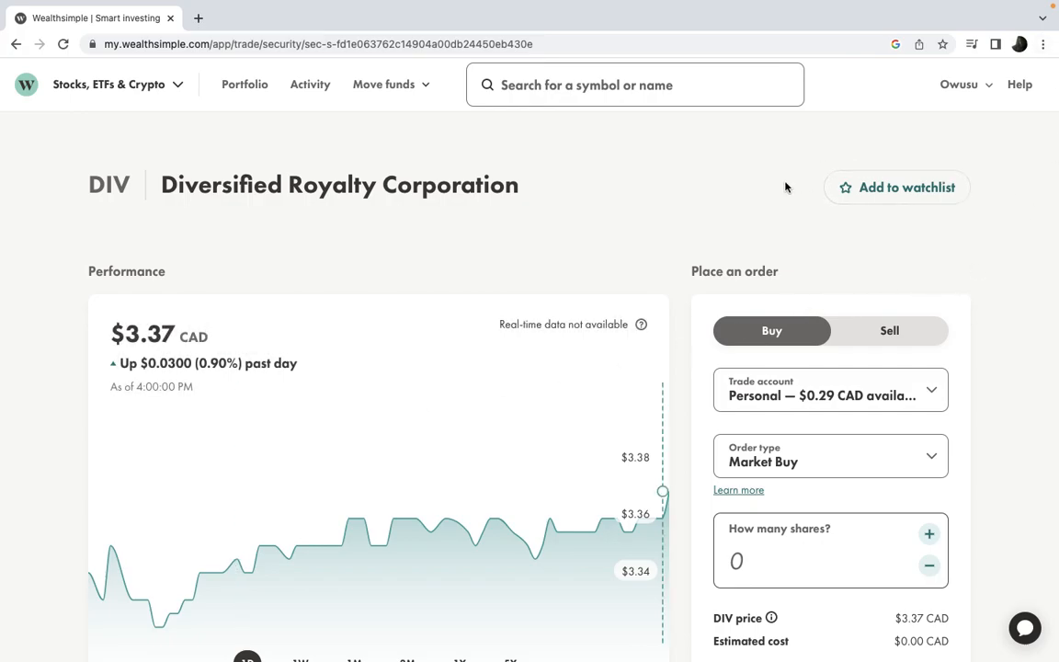
# Scroll the DIV page to its holdings: Personal 6 shares and TFSA 354 shares worth $1,192.98
pyautogui.scroll(-3)
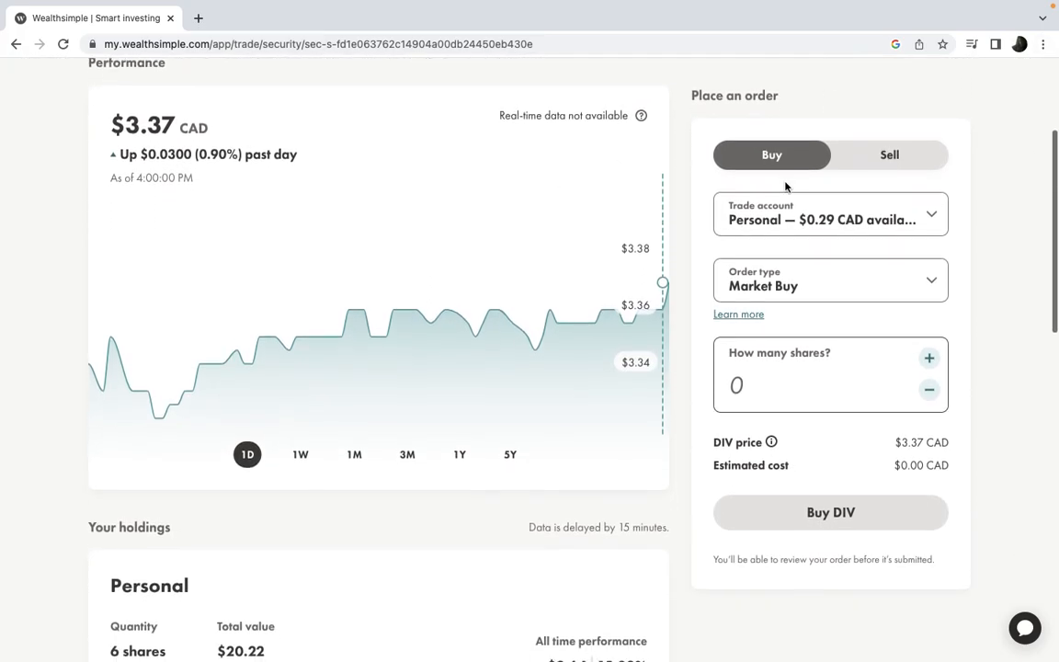
pyautogui.scroll(-3)
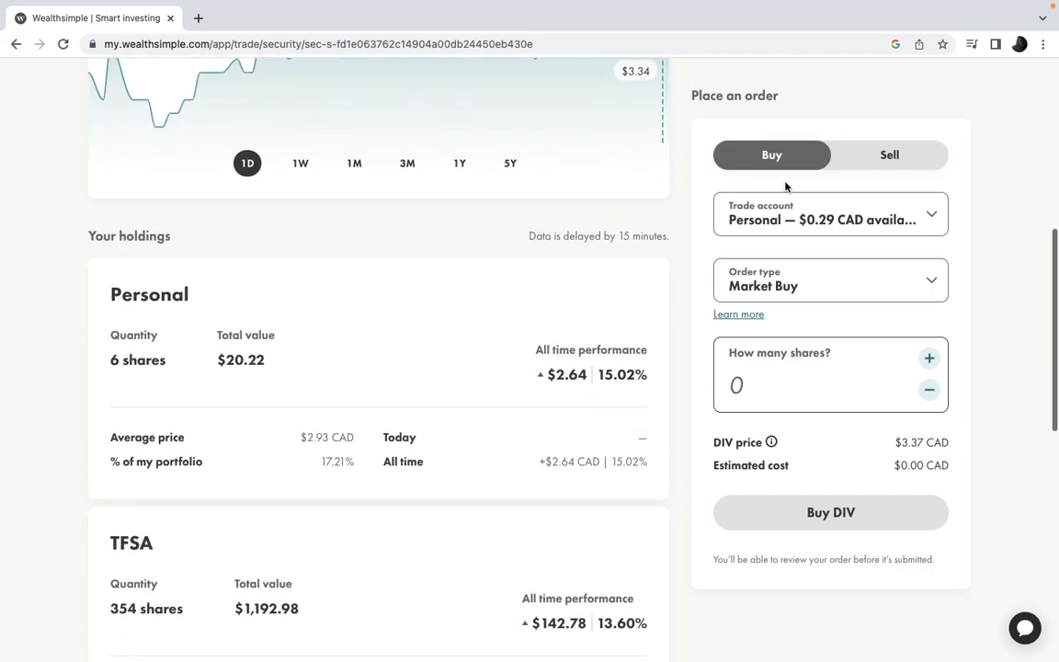
pyautogui.scroll(-3)
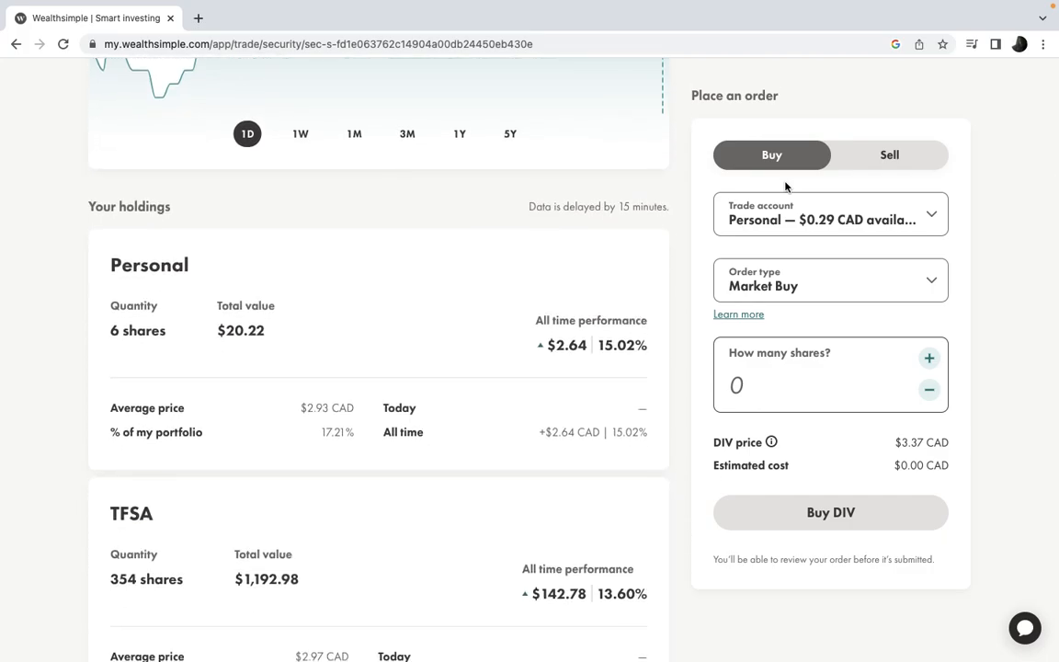
pyautogui.scroll(-3)
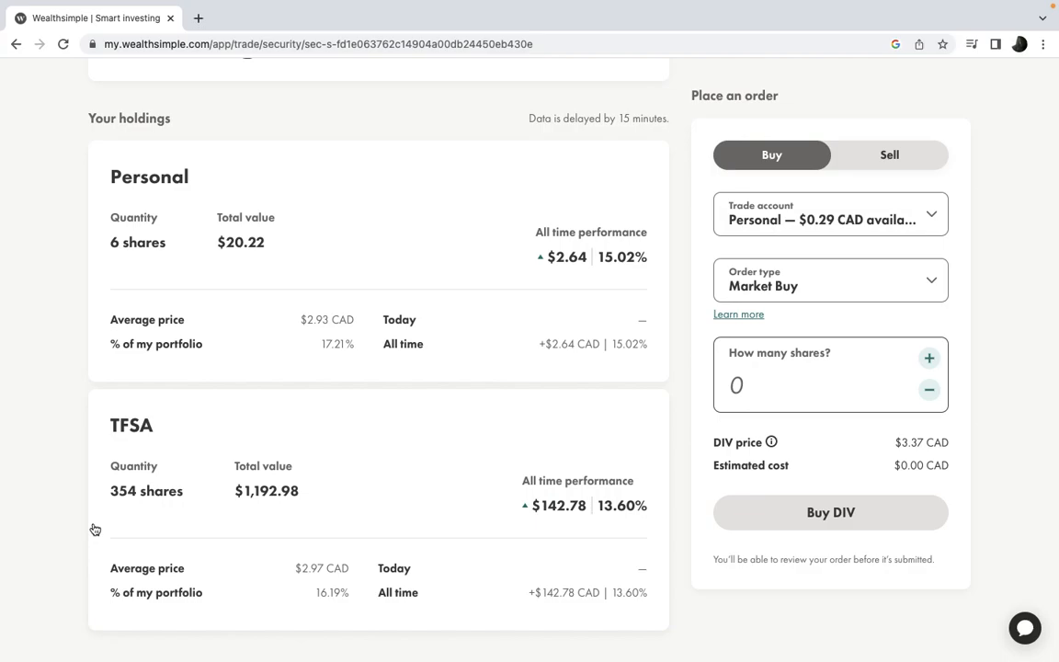
pyautogui.moveTo(159, 514)
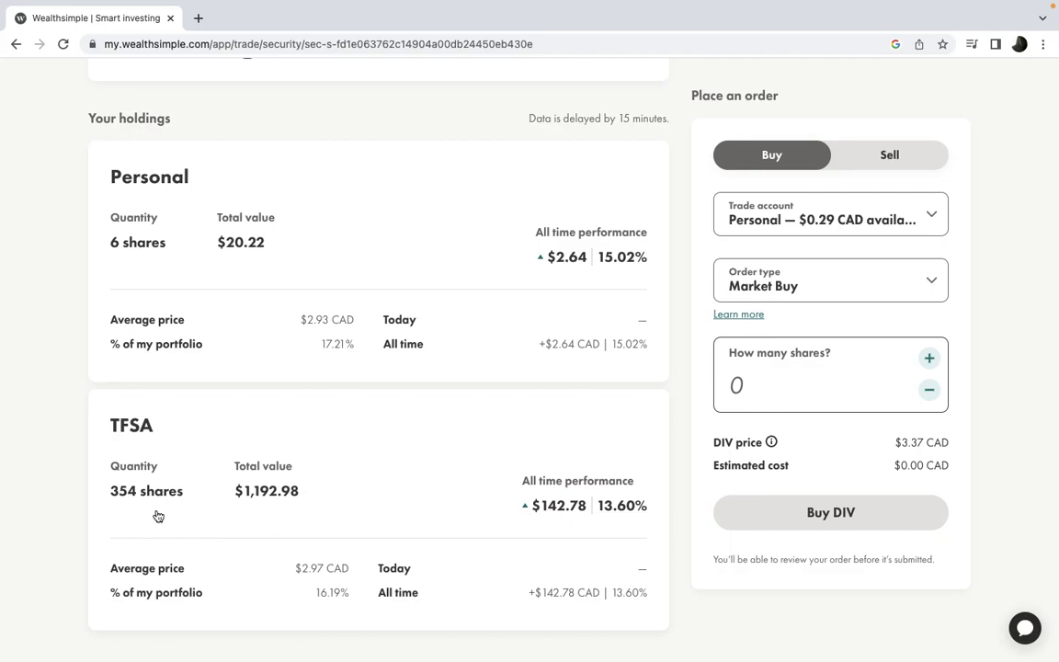
pyautogui.moveTo(339, 639)
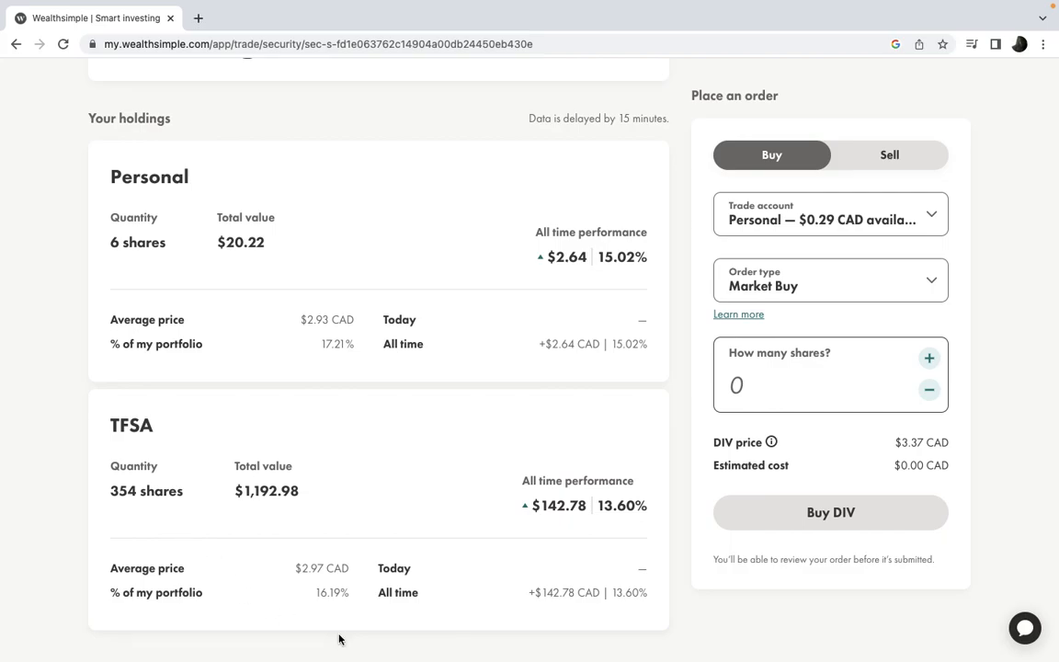
pyautogui.moveTo(322, 577)
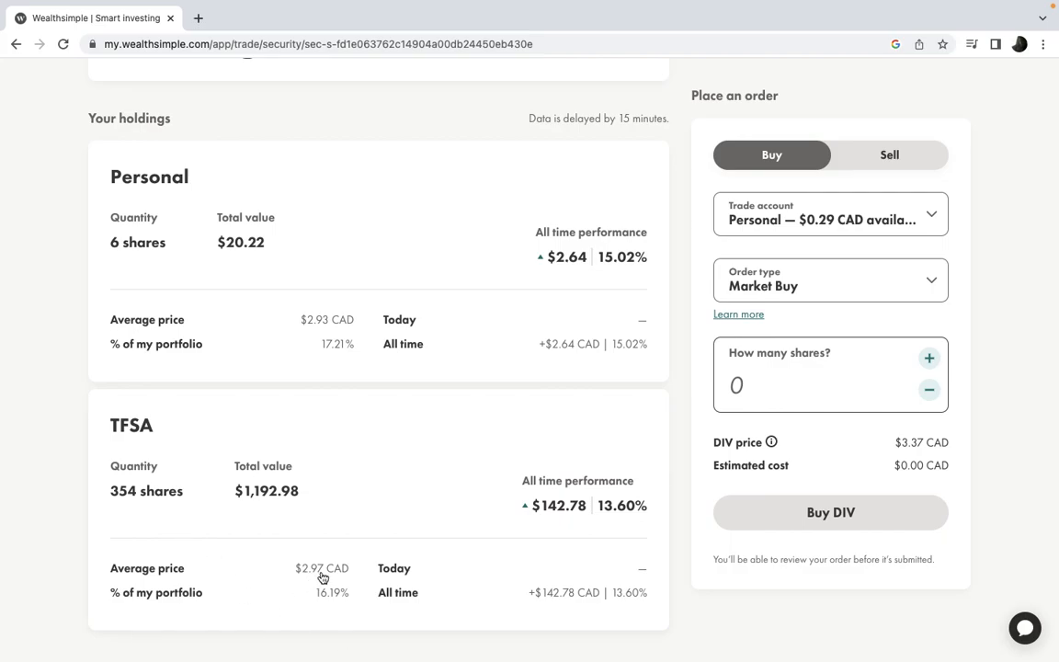
pyautogui.moveTo(680, 524)
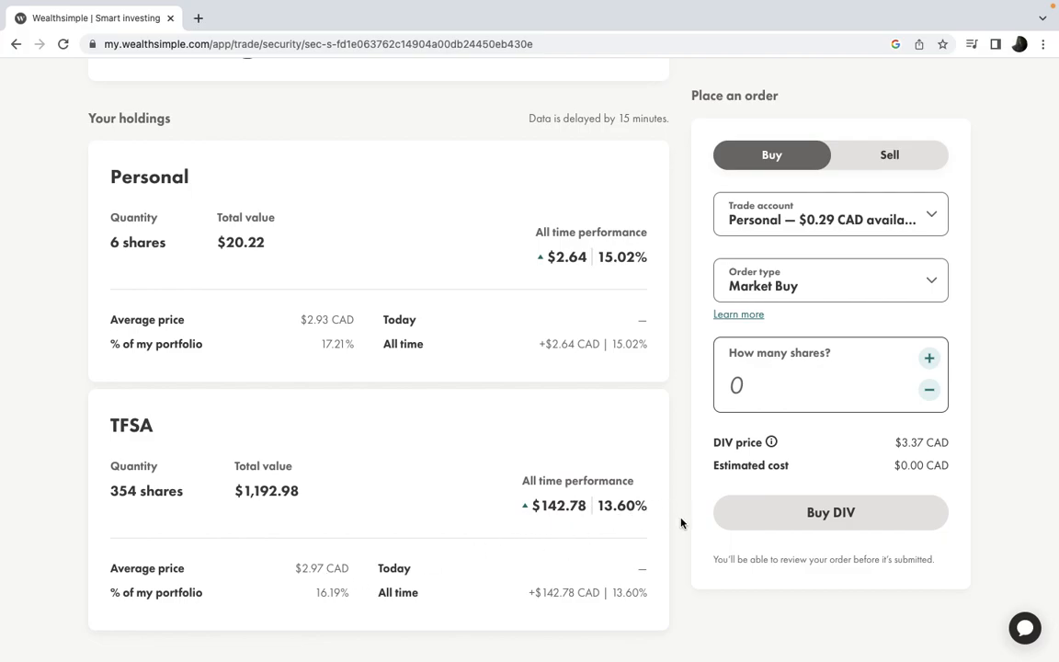
pyautogui.moveTo(558, 550)
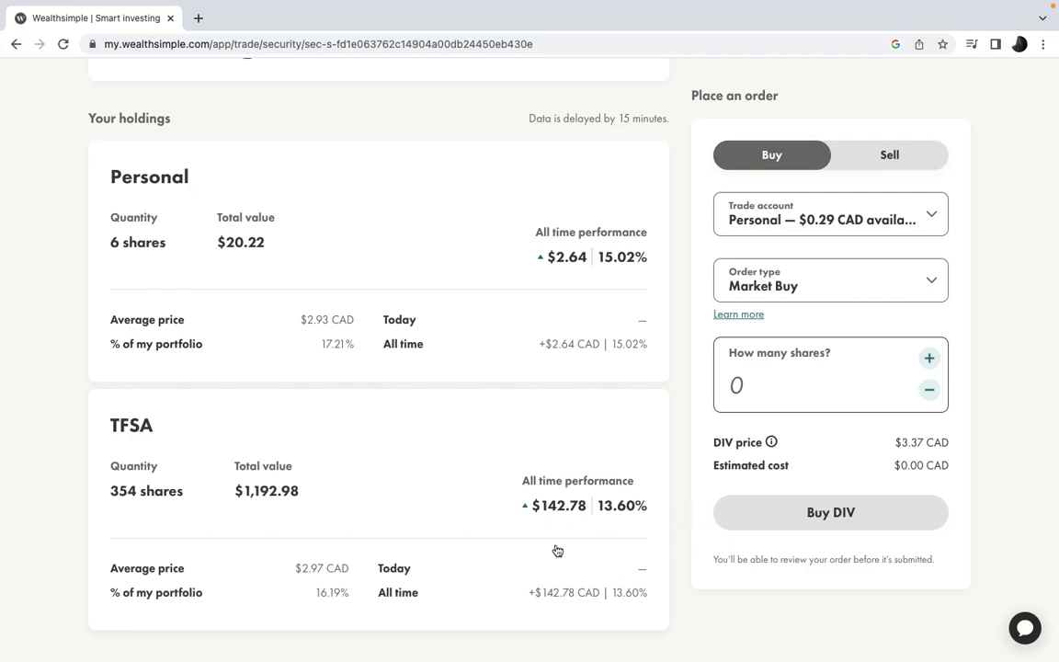
pyautogui.moveTo(66, 99)
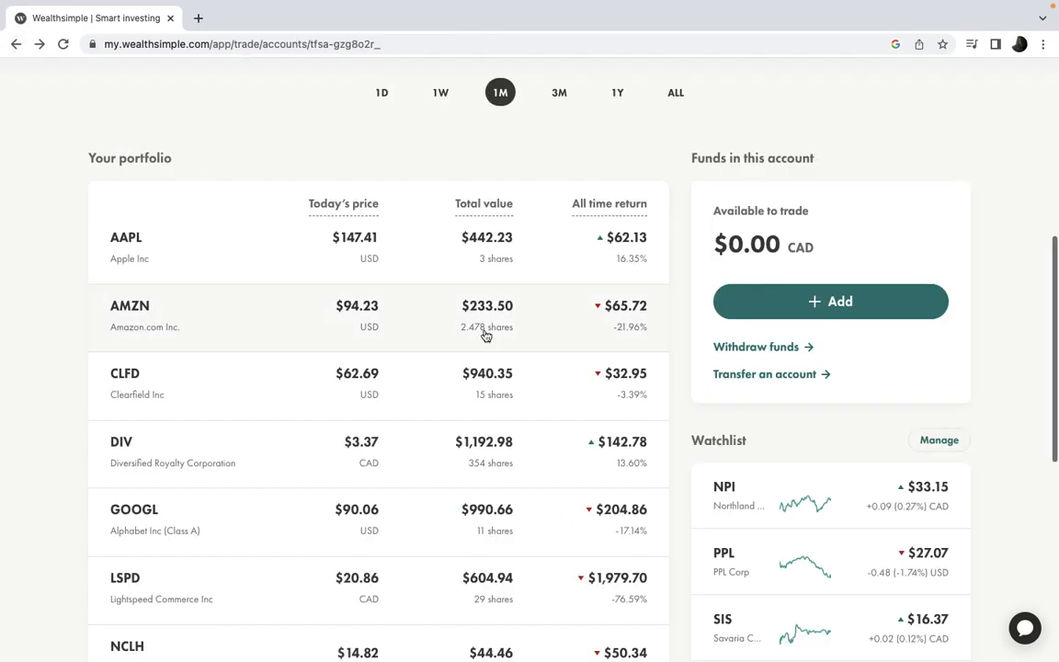
pyautogui.moveTo(294, 518)
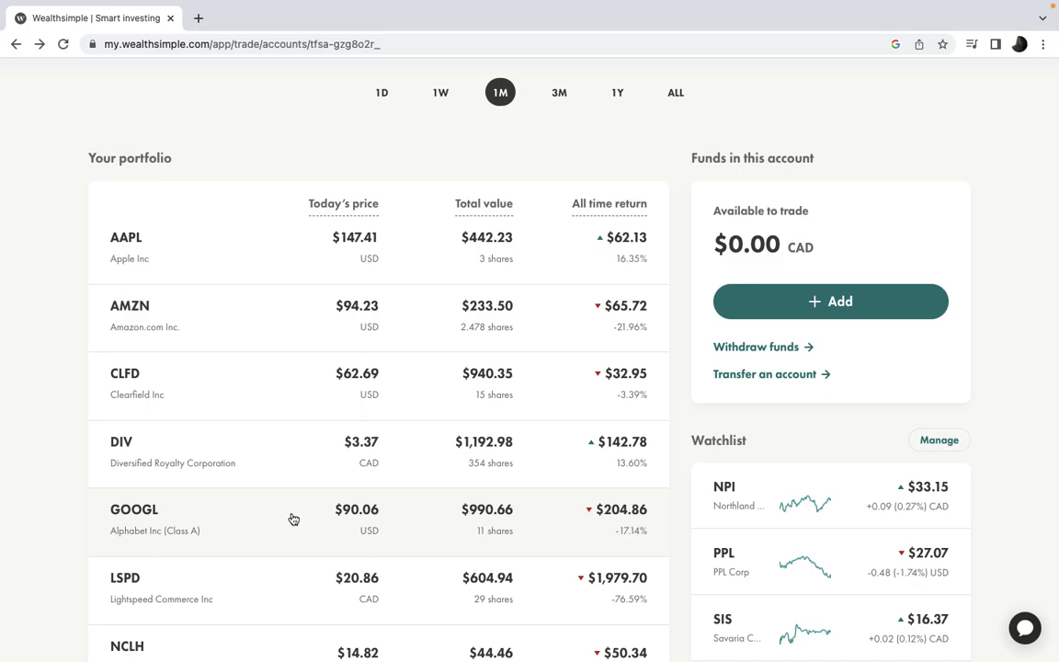
# Scroll down and back up through the TFSA 'Your portfolio' holdings list
pyautogui.scroll(-3)
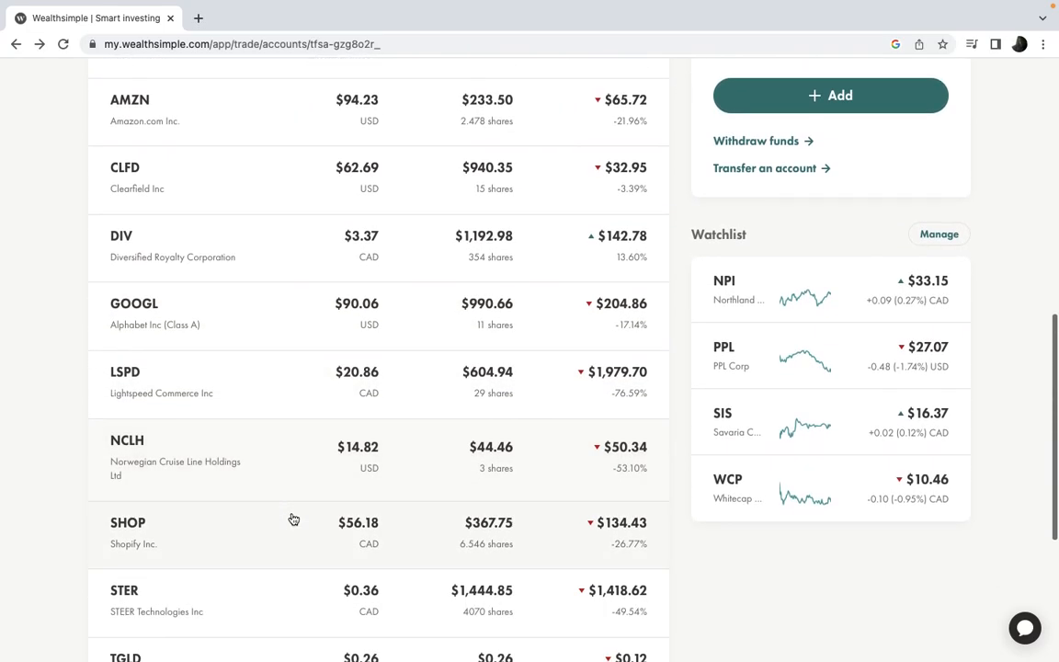
pyautogui.moveTo(206, 447)
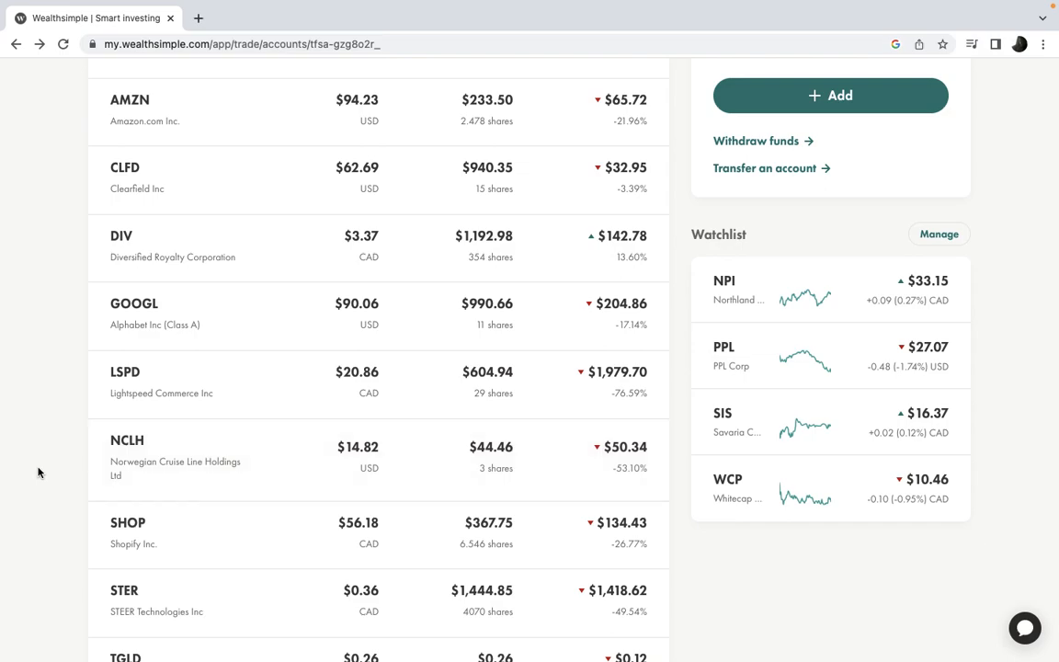
pyautogui.moveTo(311, 446)
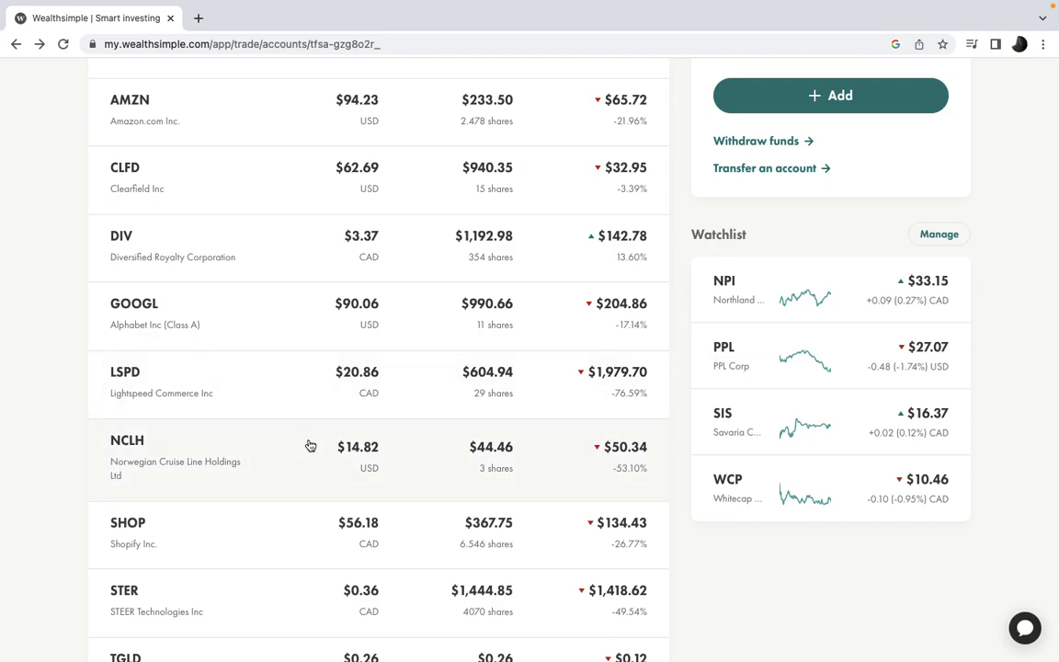
pyautogui.moveTo(312, 596)
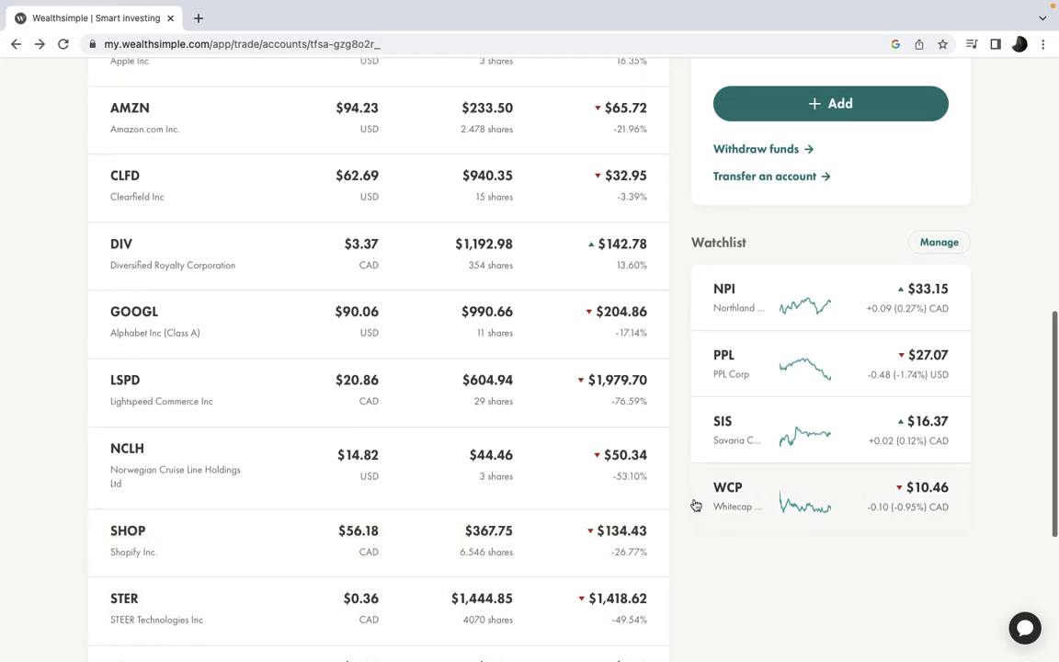
pyautogui.scroll(3)
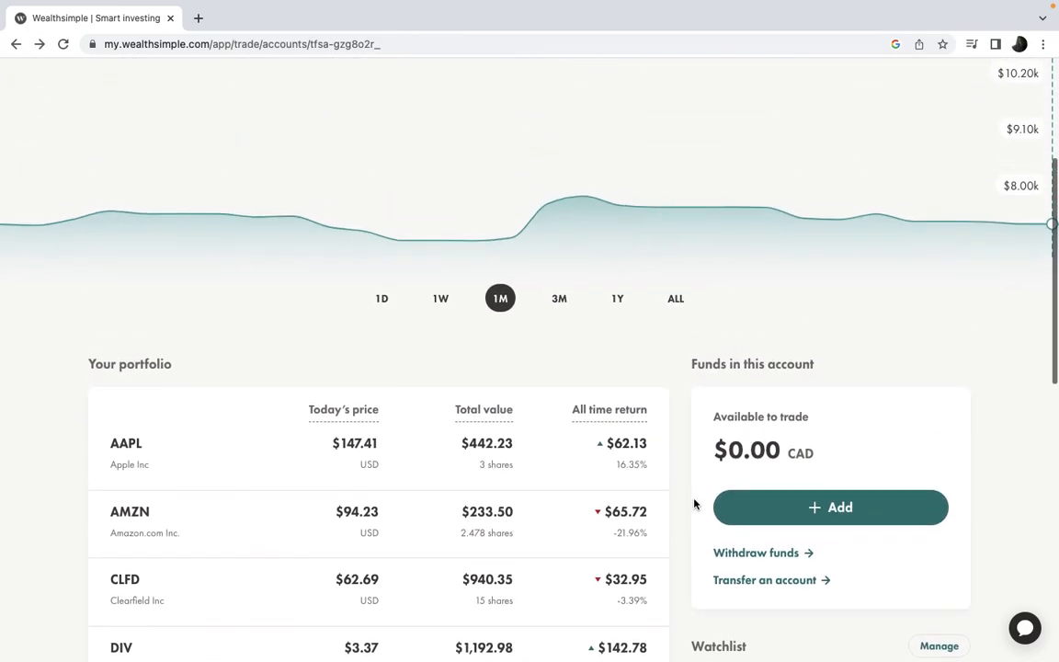